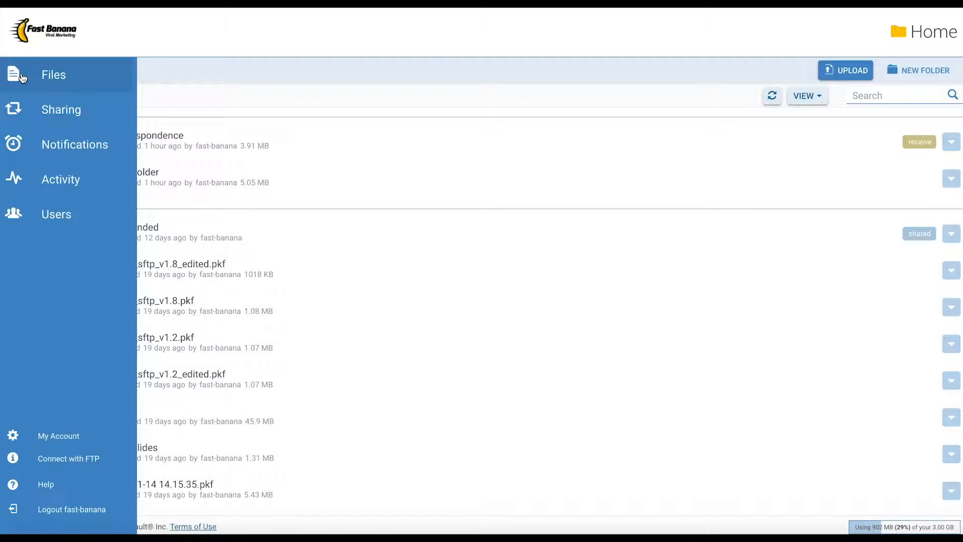
{"action": "mouse_move", "coordinate": [109, 137]}
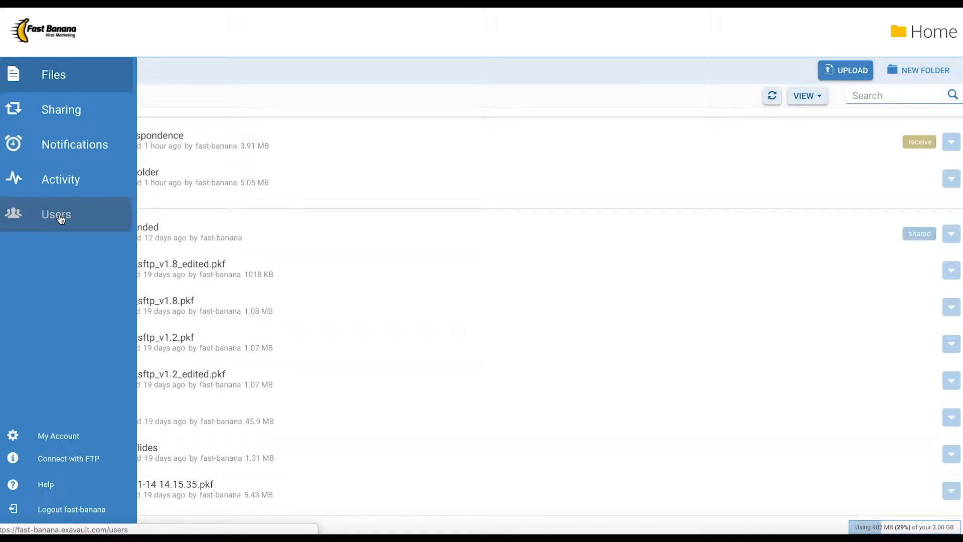
Go to Users and scroll through the existing accounts, emails, home folders and permissions
{"action": "left_click", "coordinate": [56, 214]}
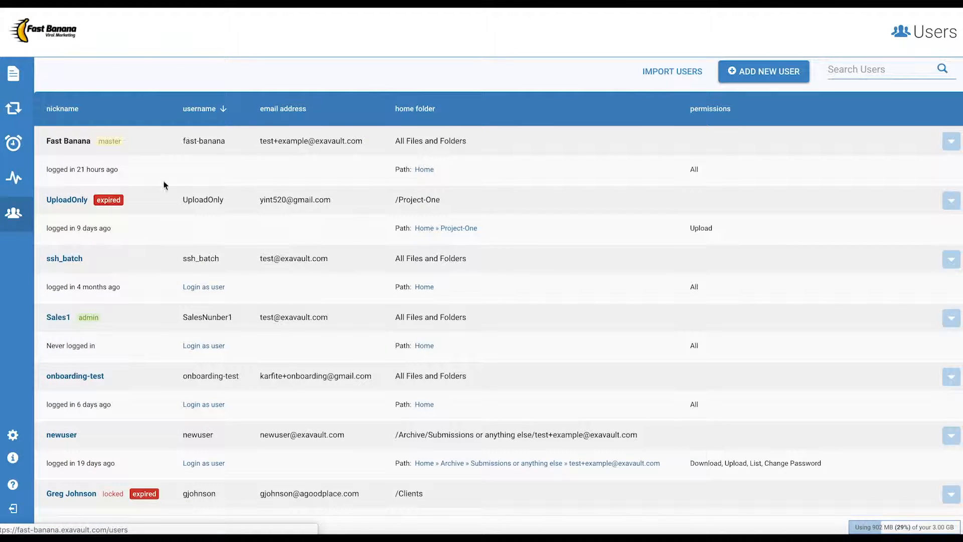
{"action": "scroll", "scroll_direction": "down", "scroll_amount": 3}
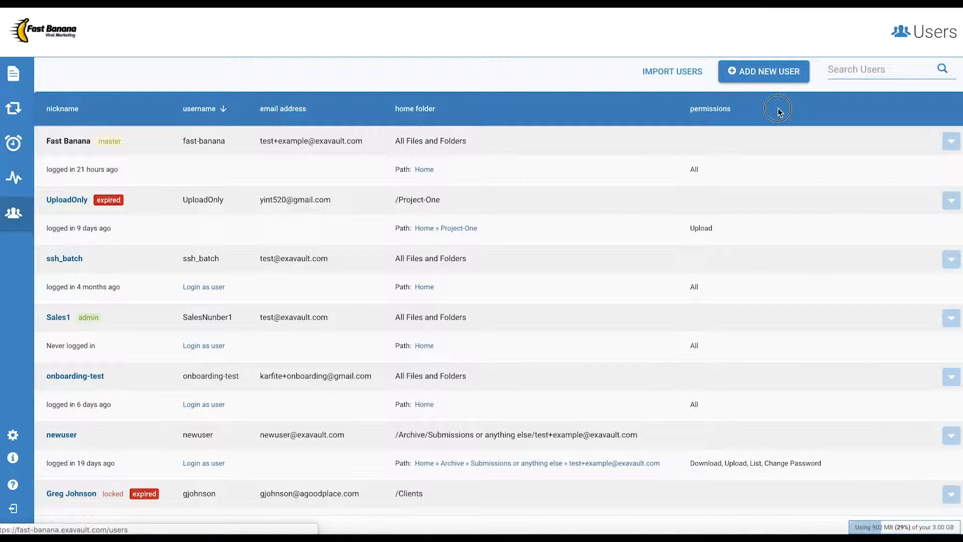
{"action": "left_click", "coordinate": [763, 71]}
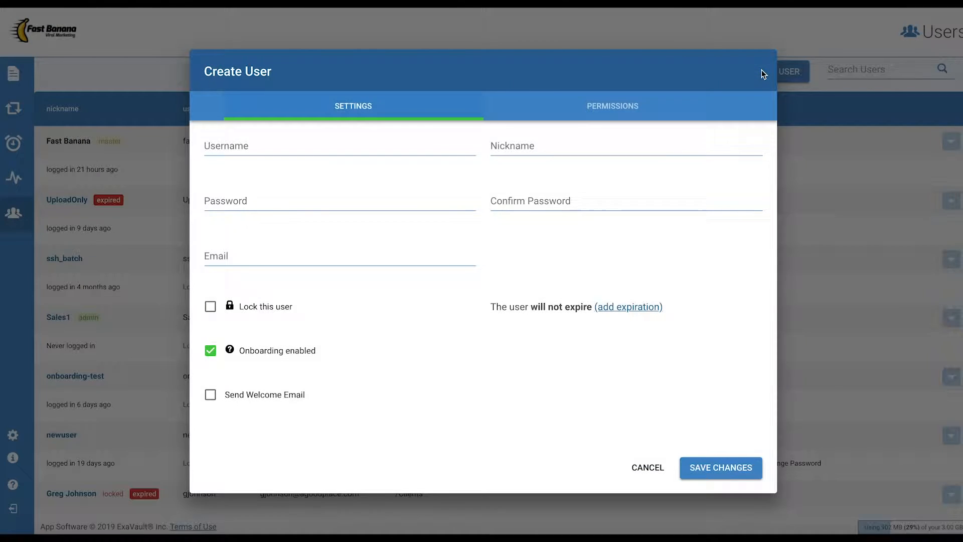
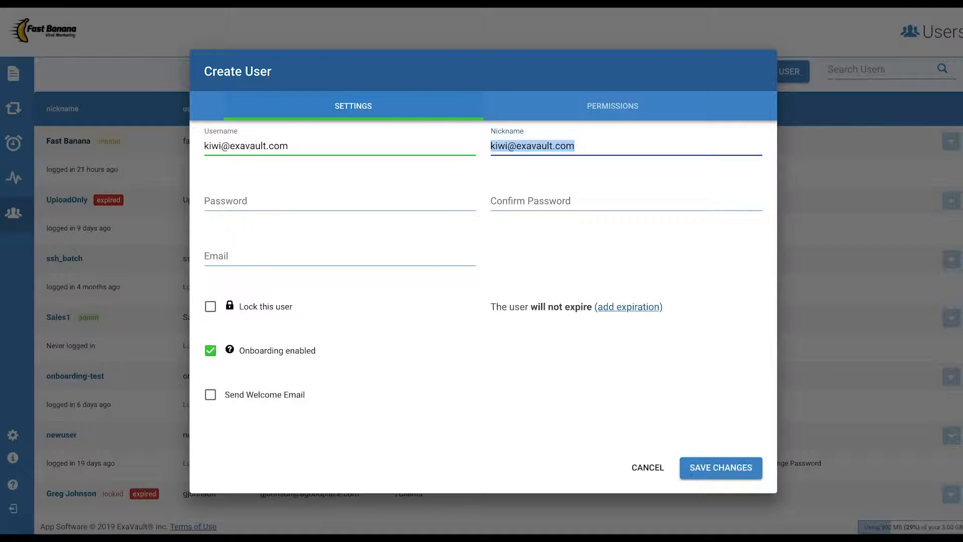
{"action": "type", "text": "kiwi"}
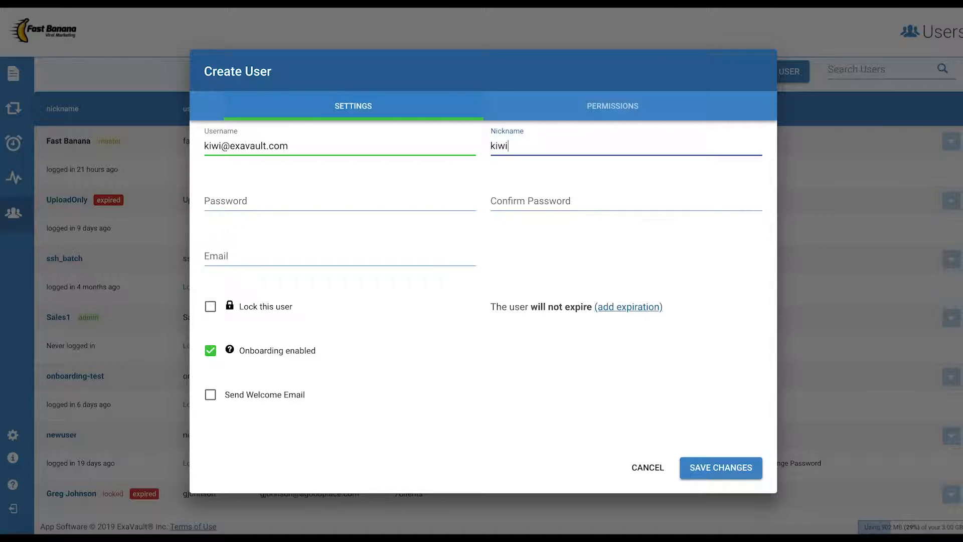
{"action": "left_click", "coordinate": [338, 200]}
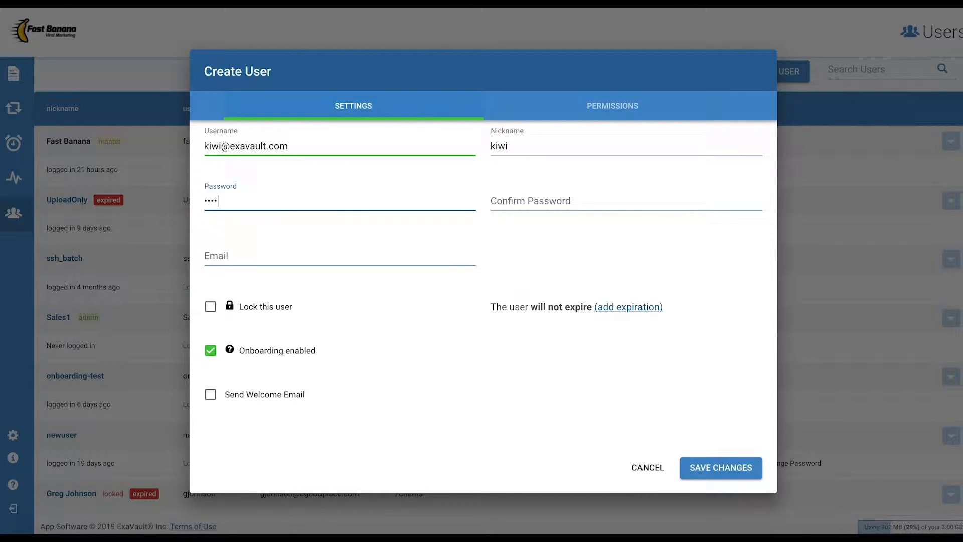
{"action": "type", "text": "•••••"}
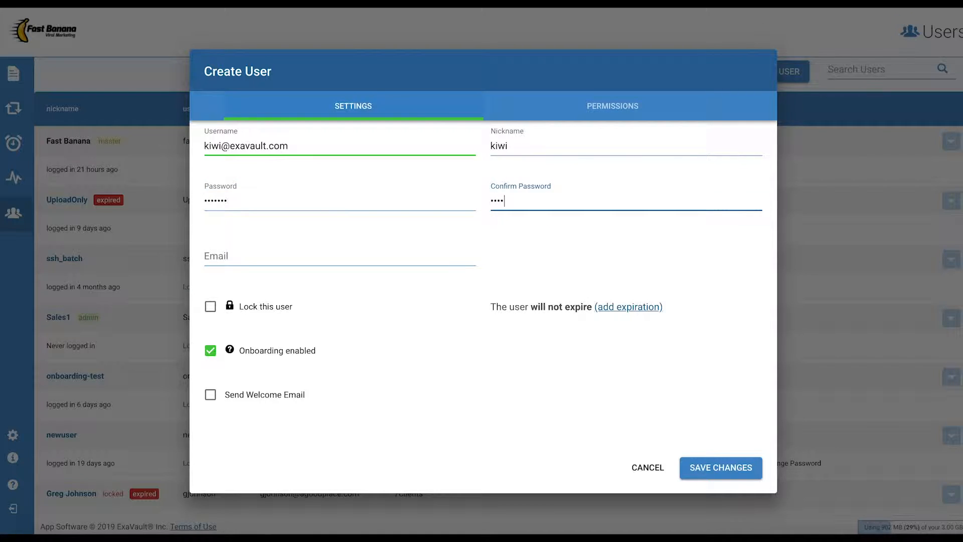
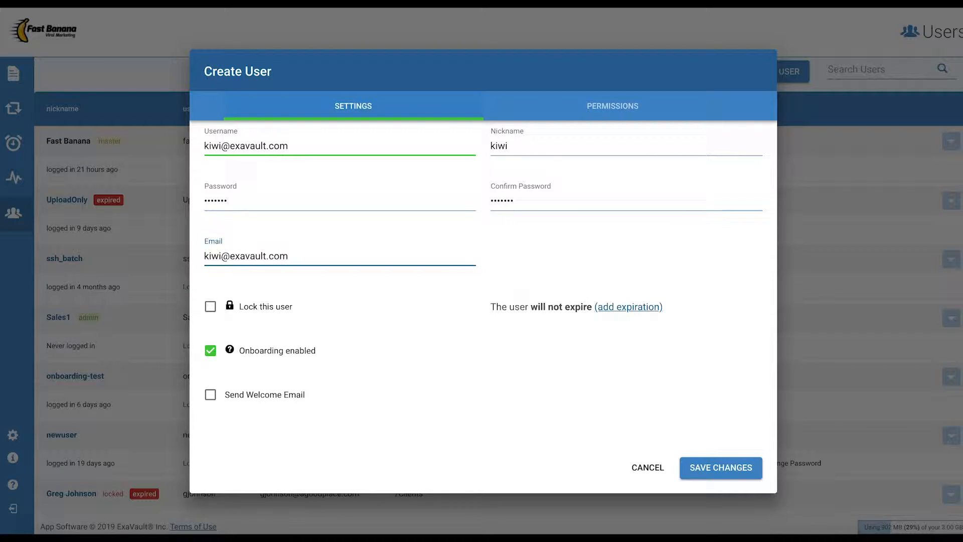
Leave Lock this user off and turn on Send Welcome Email for kiwi
{"action": "left_click", "coordinate": [210, 306]}
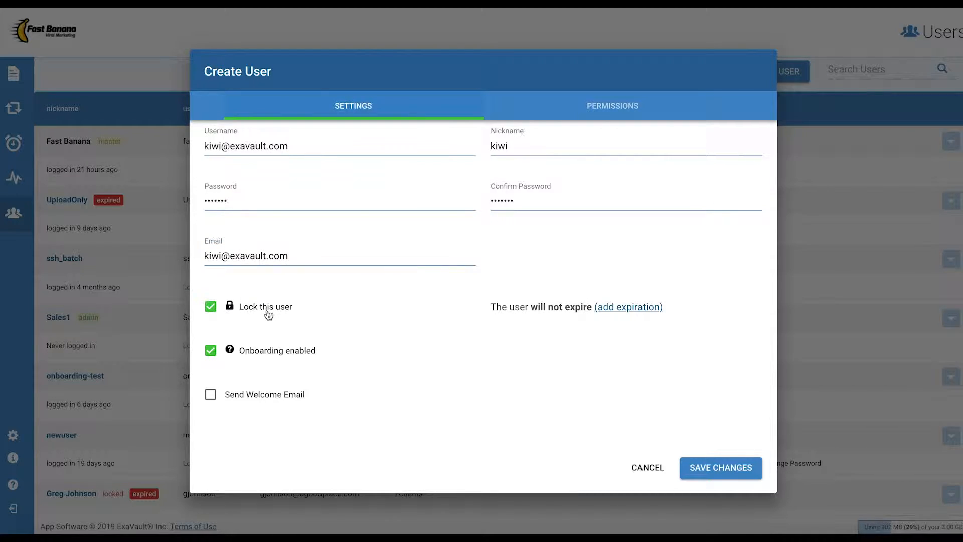
{"action": "left_click", "coordinate": [210, 307]}
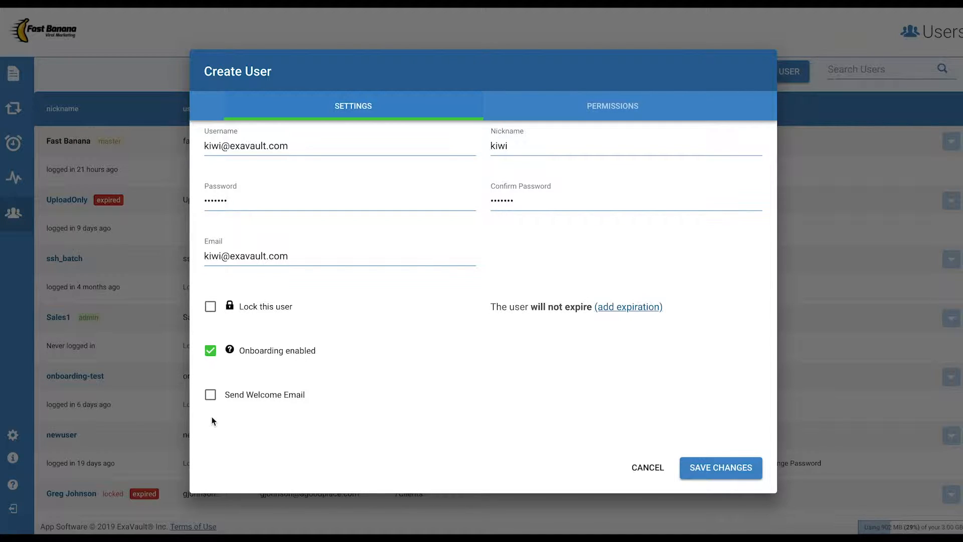
{"action": "left_click", "coordinate": [210, 394]}
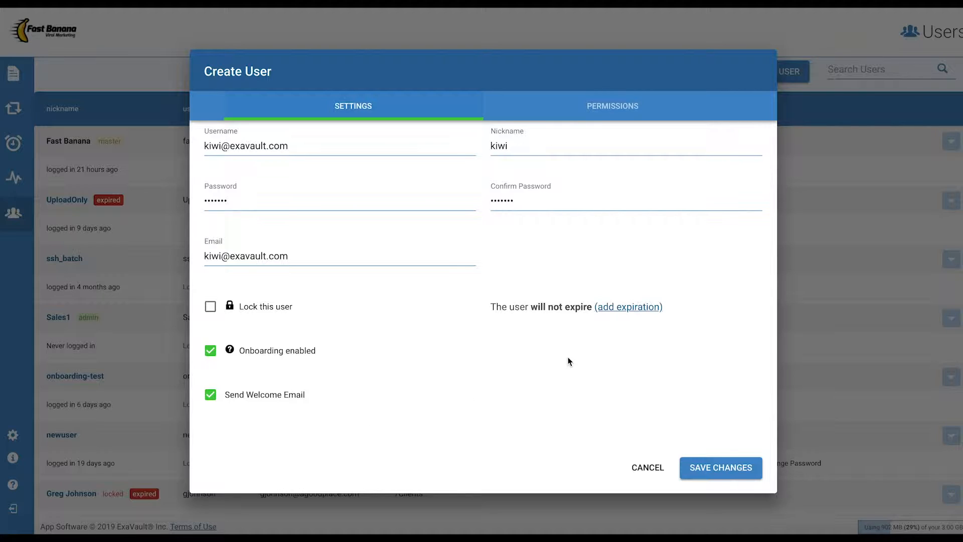
{"action": "mouse_move", "coordinate": [621, 315]}
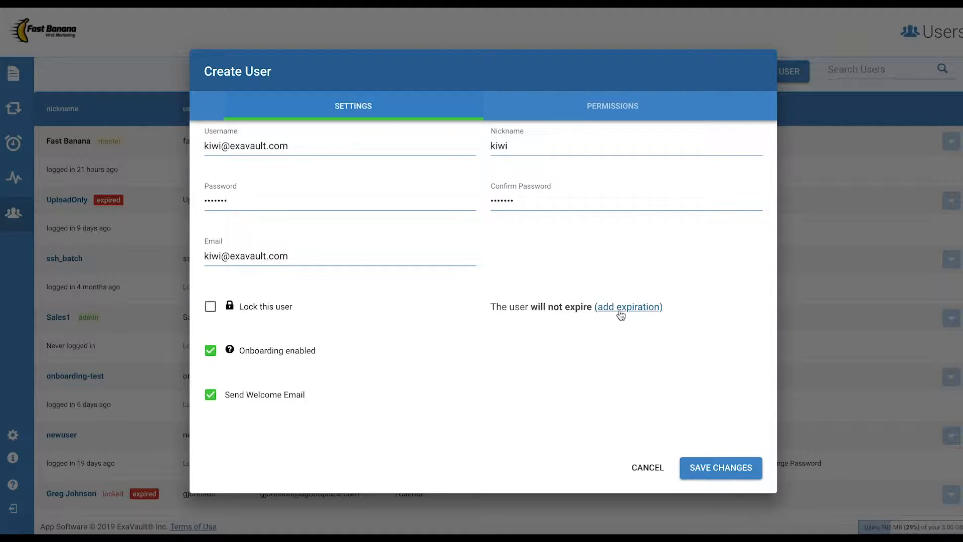
Give the new user an expiration date of February 27, 2019
{"action": "left_click", "coordinate": [628, 306]}
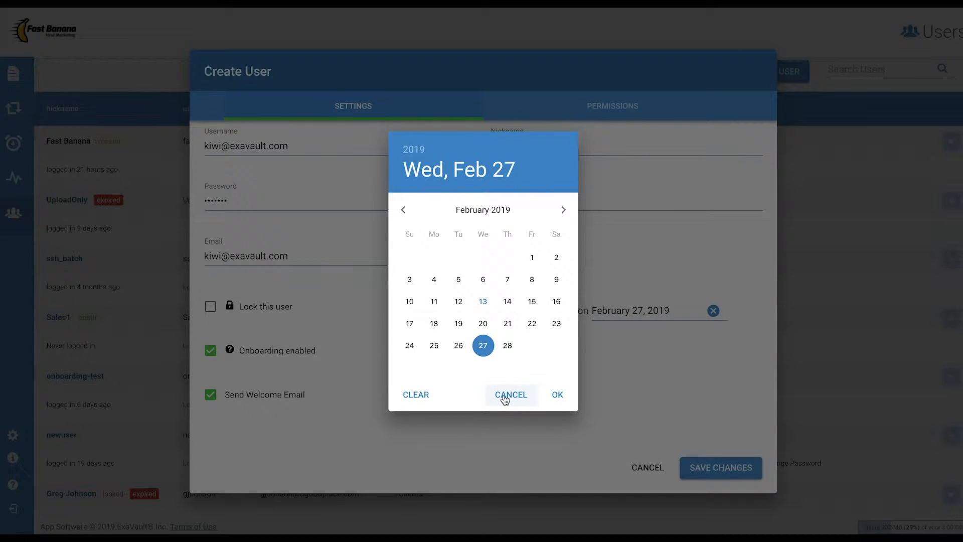
{"action": "left_click", "coordinate": [511, 395]}
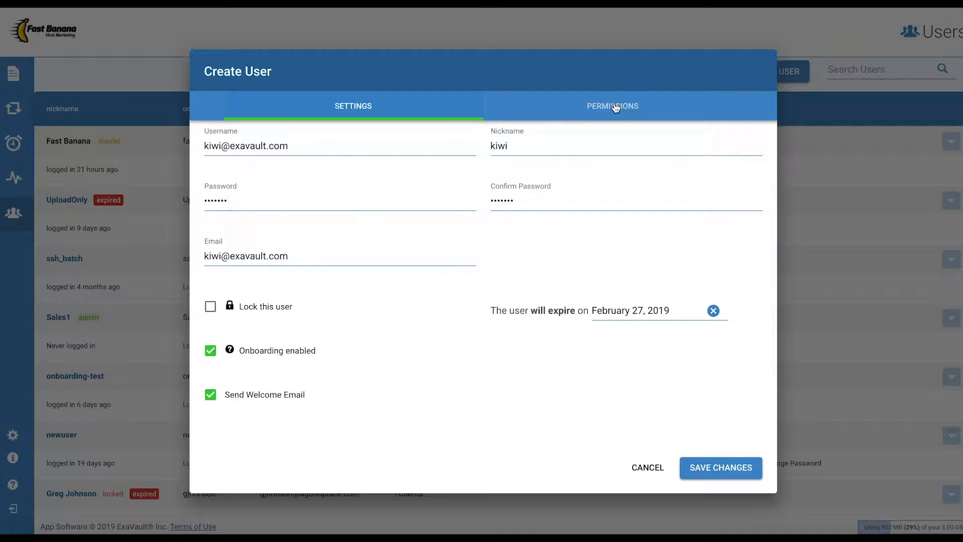
In Permissions, keep the account as a normal user with home folder /Project-One
{"action": "left_click", "coordinate": [612, 106]}
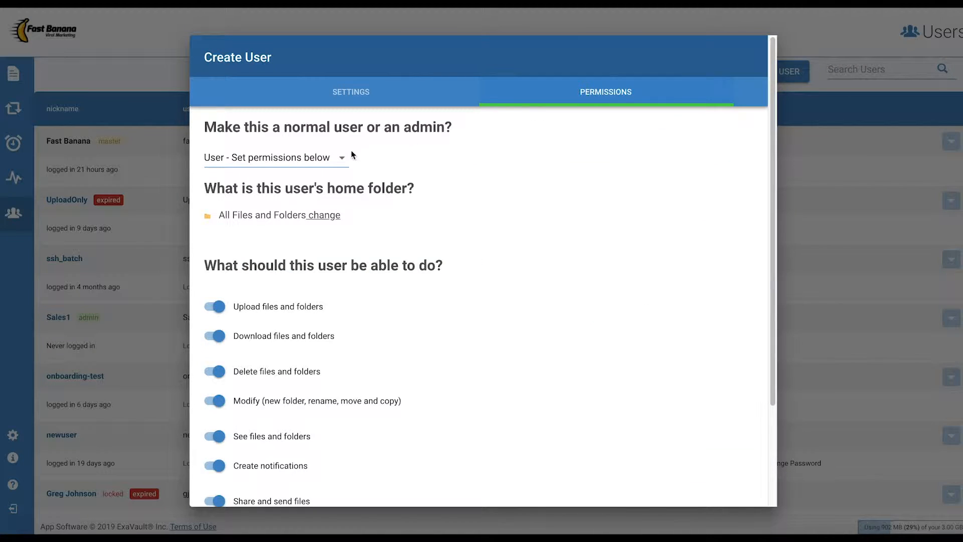
{"action": "left_click", "coordinate": [276, 157]}
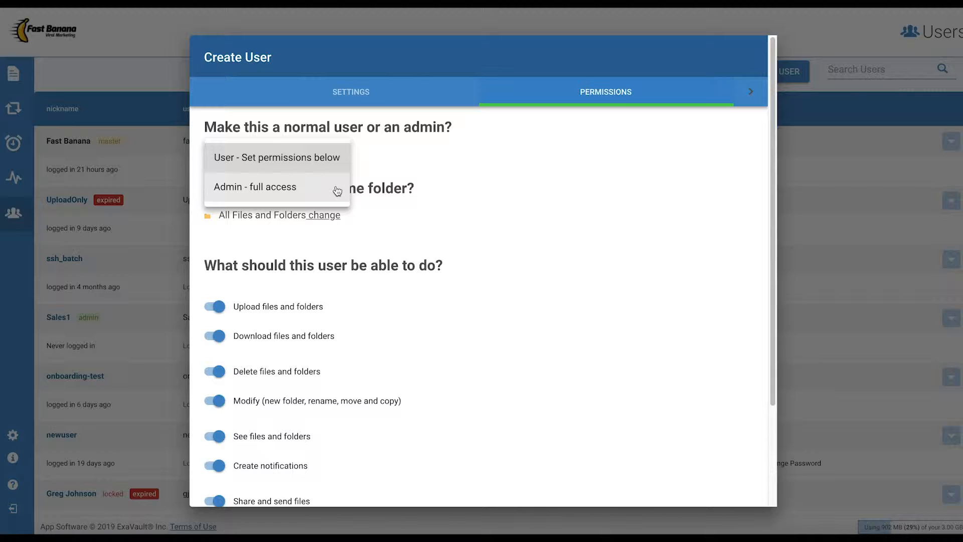
{"action": "left_click", "coordinate": [277, 157]}
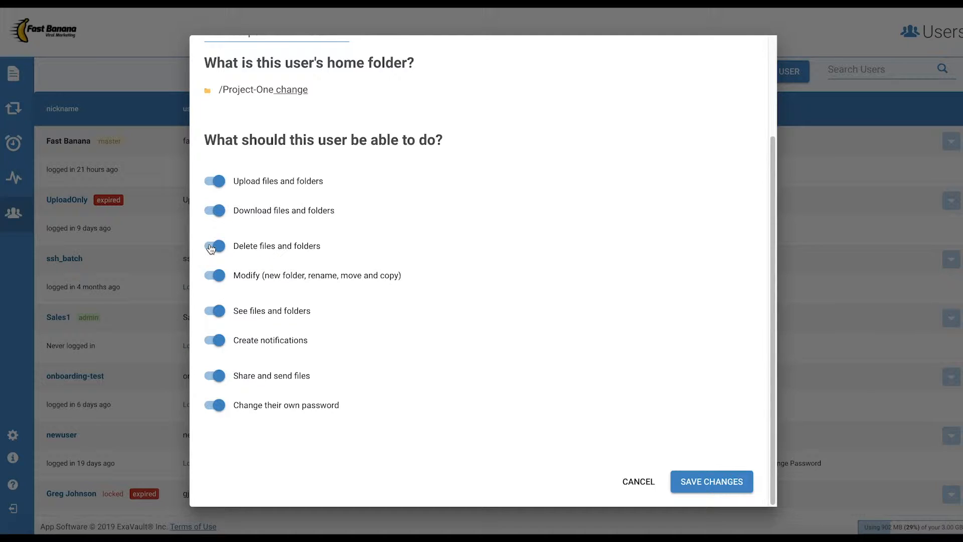
Turn off the Delete files and folders, Modify and Create notifications permissions
{"action": "left_click", "coordinate": [214, 246]}
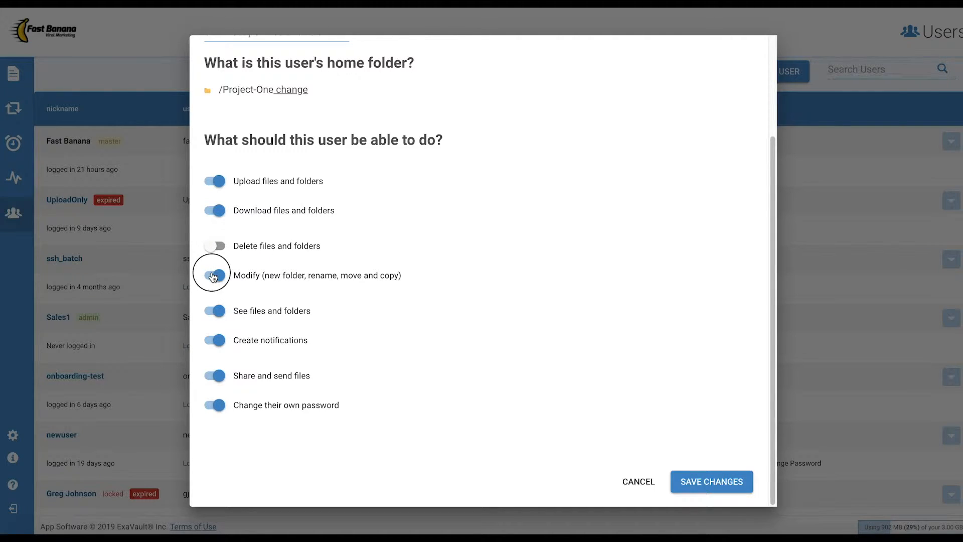
{"action": "left_click", "coordinate": [213, 274]}
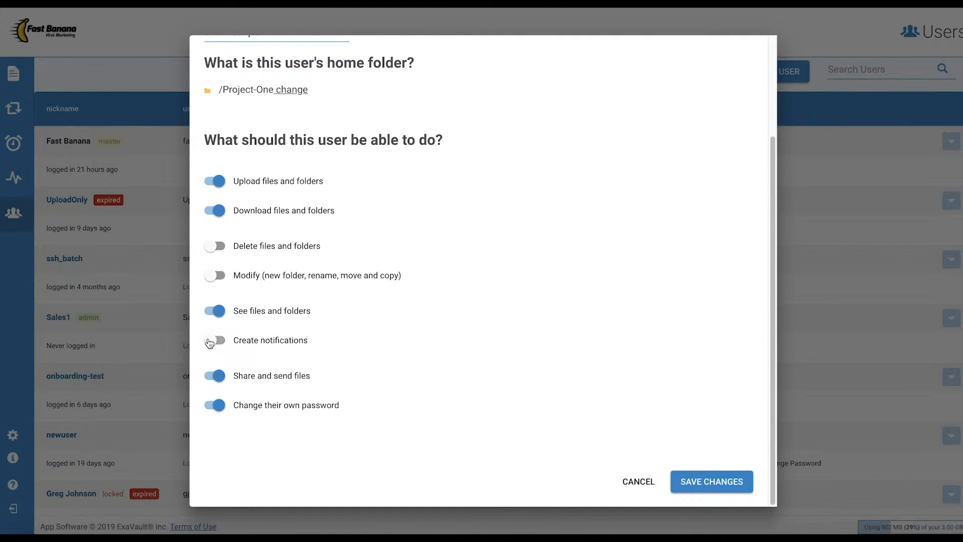
{"action": "left_click", "coordinate": [711, 481]}
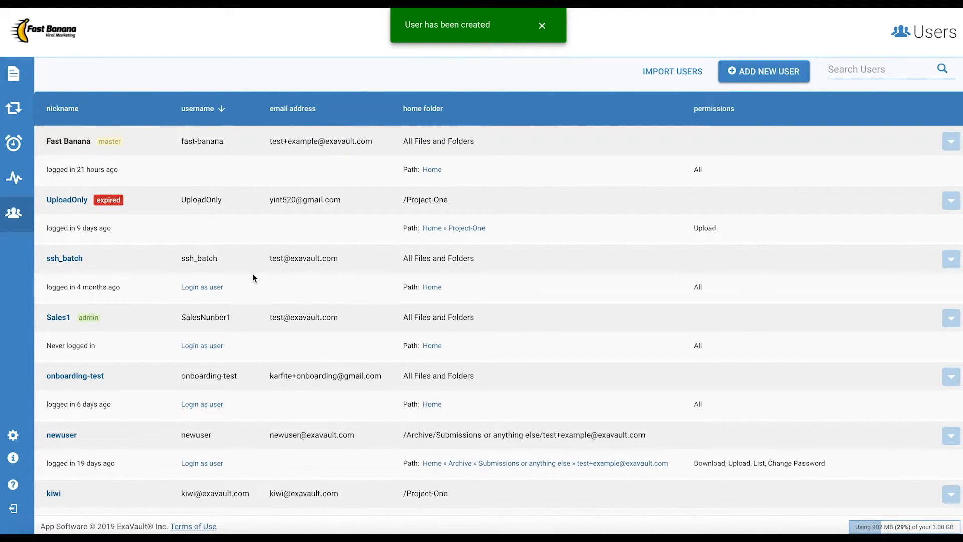
Scroll the Users list to find kiwi with Download, Upload, List, Change Password, Share
{"action": "scroll", "scroll_direction": "down", "scroll_amount": 3}
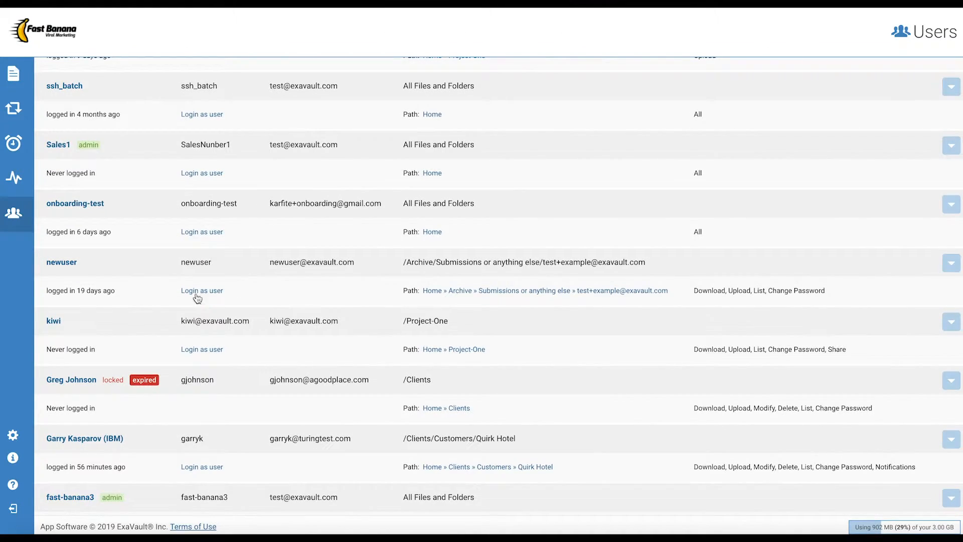
{"action": "mouse_move", "coordinate": [87, 323]}
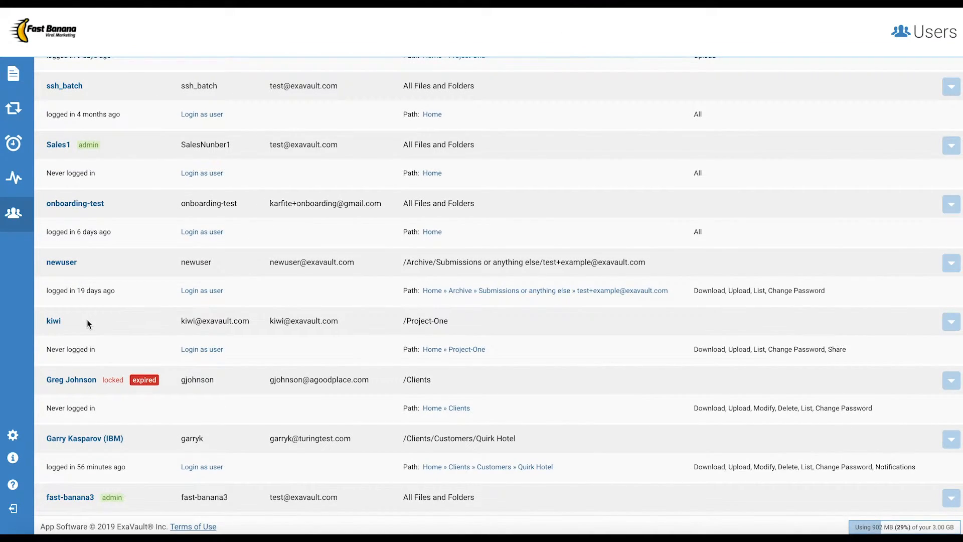